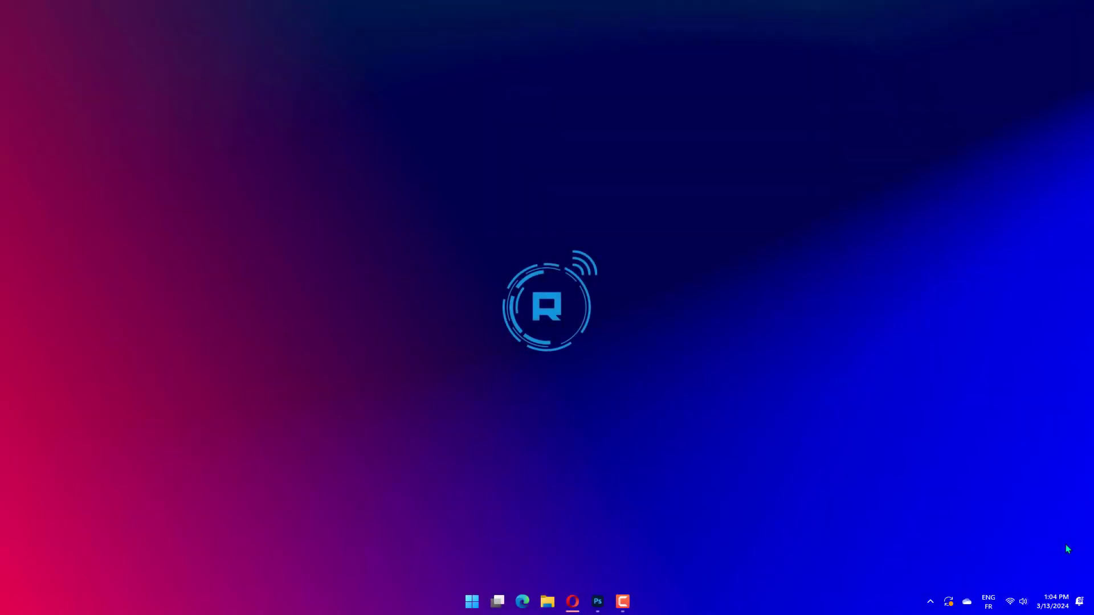
pyautogui.moveTo(728, 597)
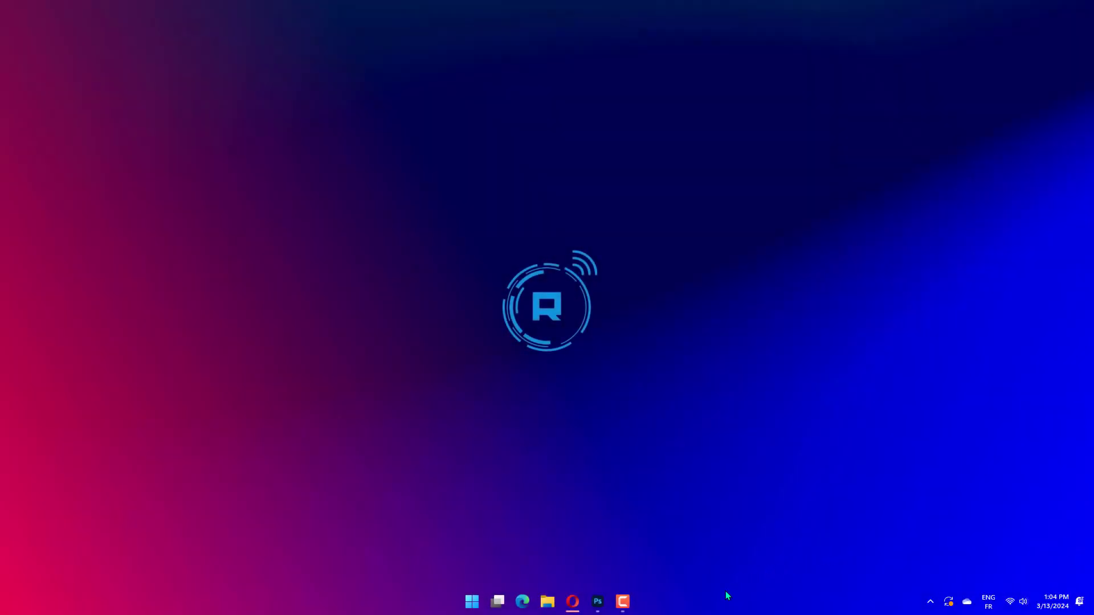
pyautogui.moveTo(669, 597)
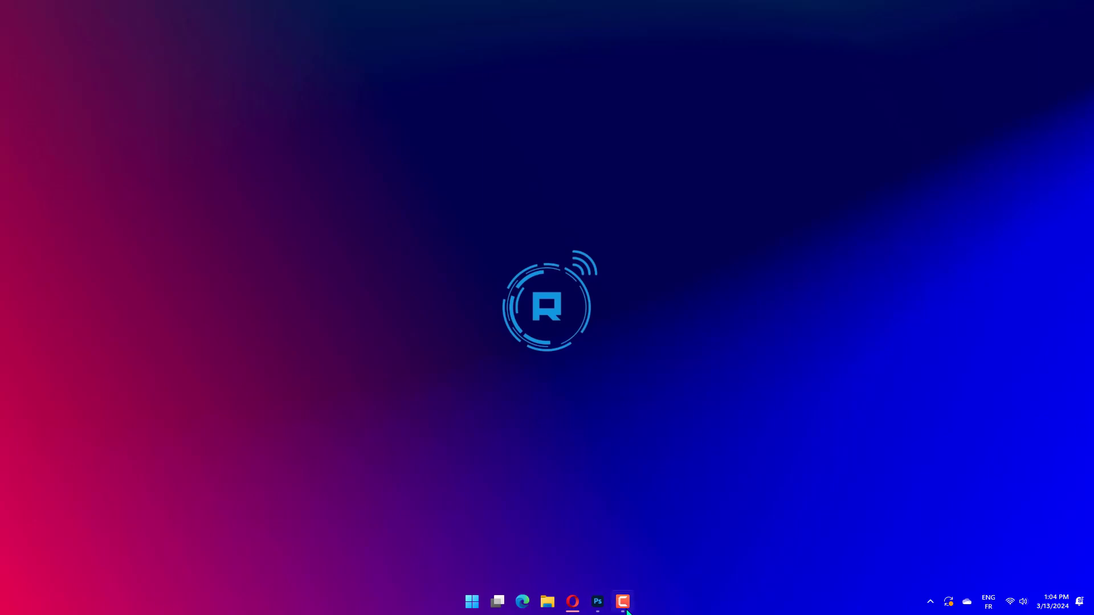
pyautogui.moveTo(582, 564)
pyautogui.write('dcomcnfg')
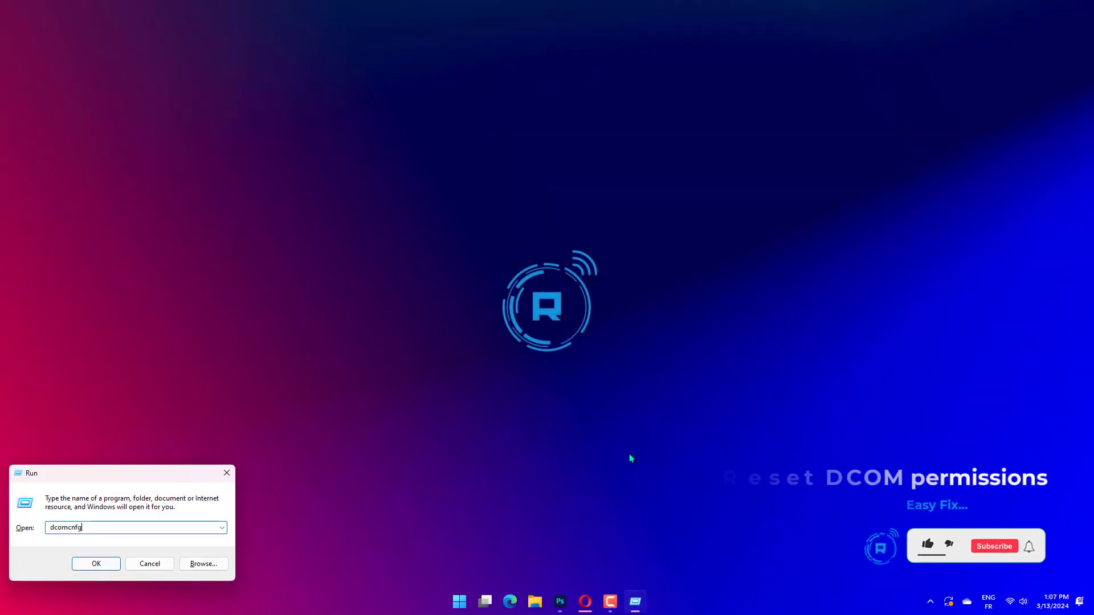
# Step: Launch Component Services via dcomcnfg and expand Computers to show My Computer
pyautogui.click(95, 564)
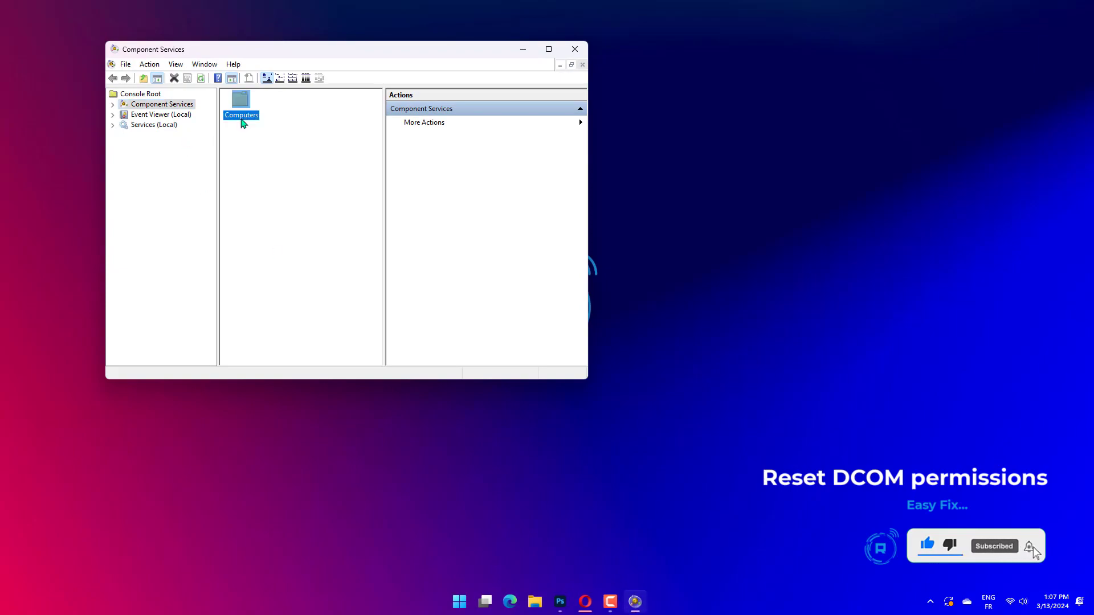
pyautogui.doubleClick(241, 105)
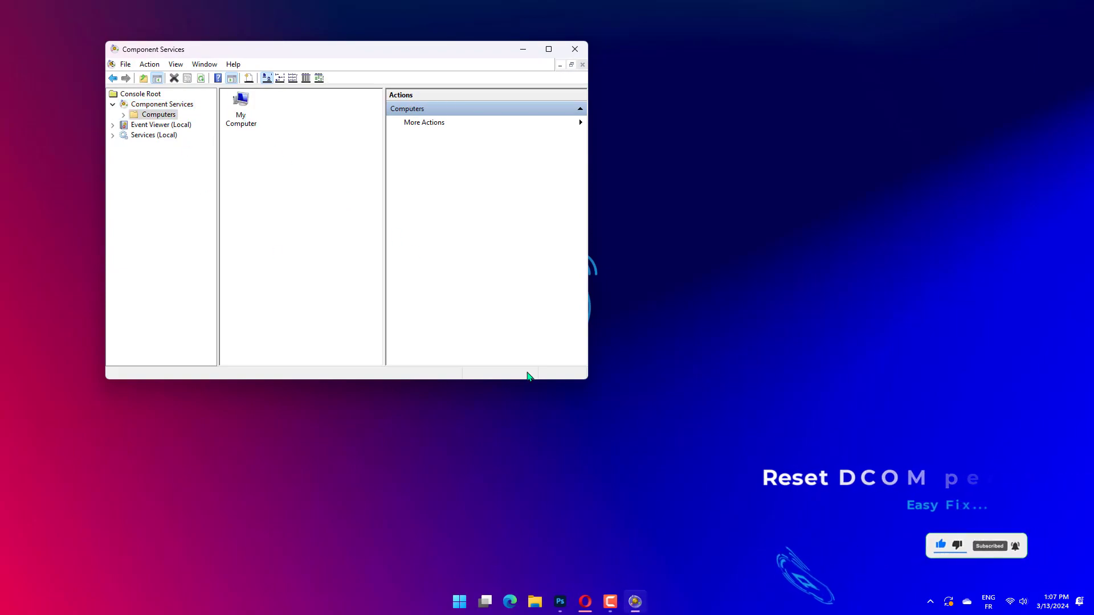
# Step: Confirm My Computer's Default Properties: Distributed COM enabled, Connect authentication, Identify impersonation, then OK
pyautogui.rightClick(240, 108)
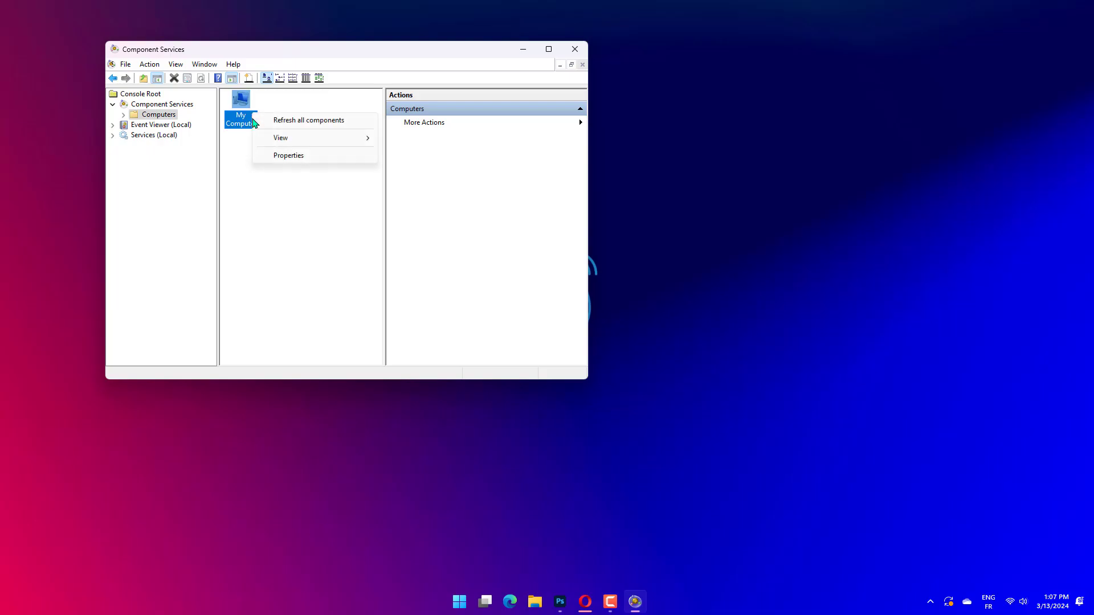
pyautogui.click(289, 155)
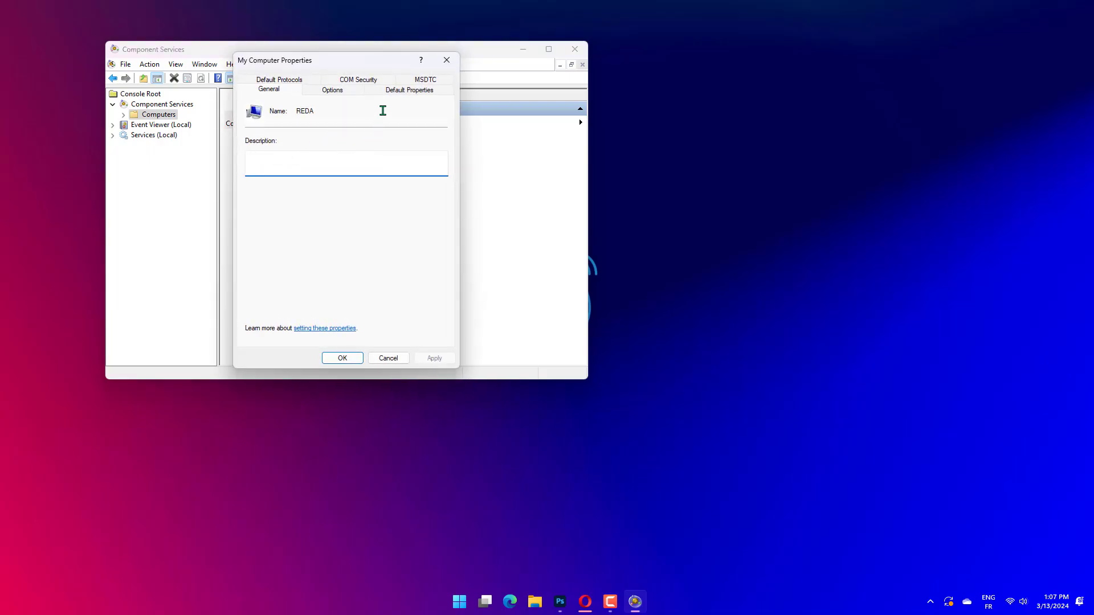
pyautogui.click(410, 90)
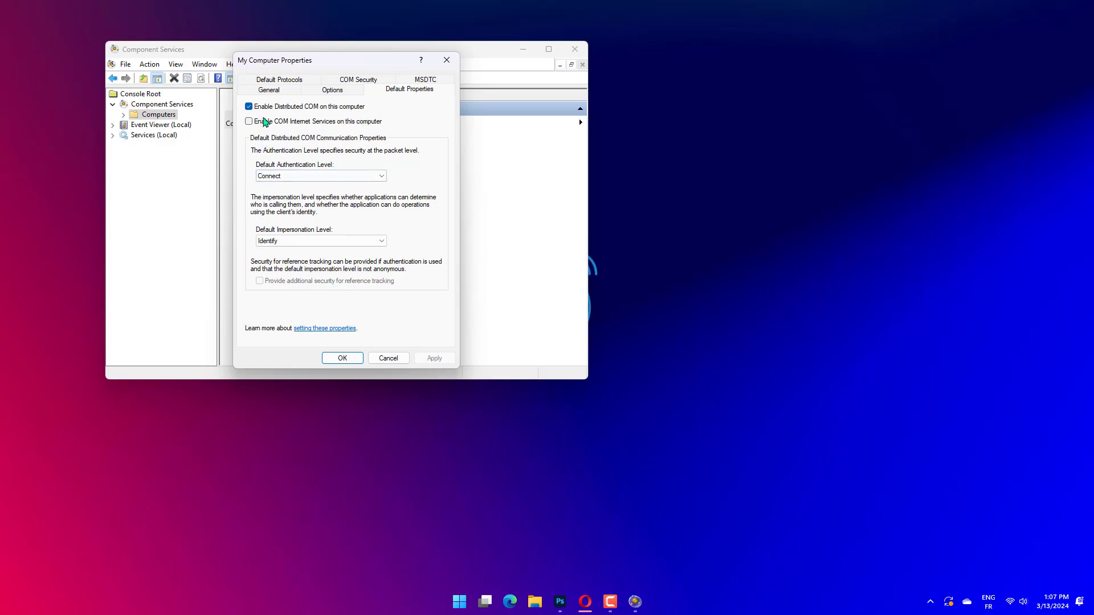
pyautogui.moveTo(370, 370)
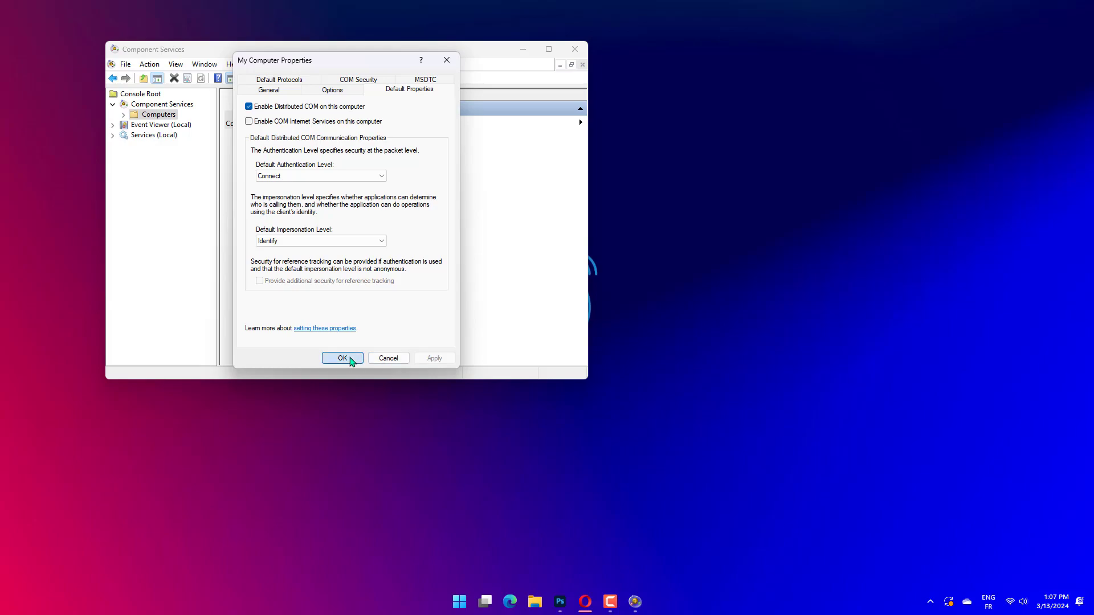
pyautogui.click(341, 357)
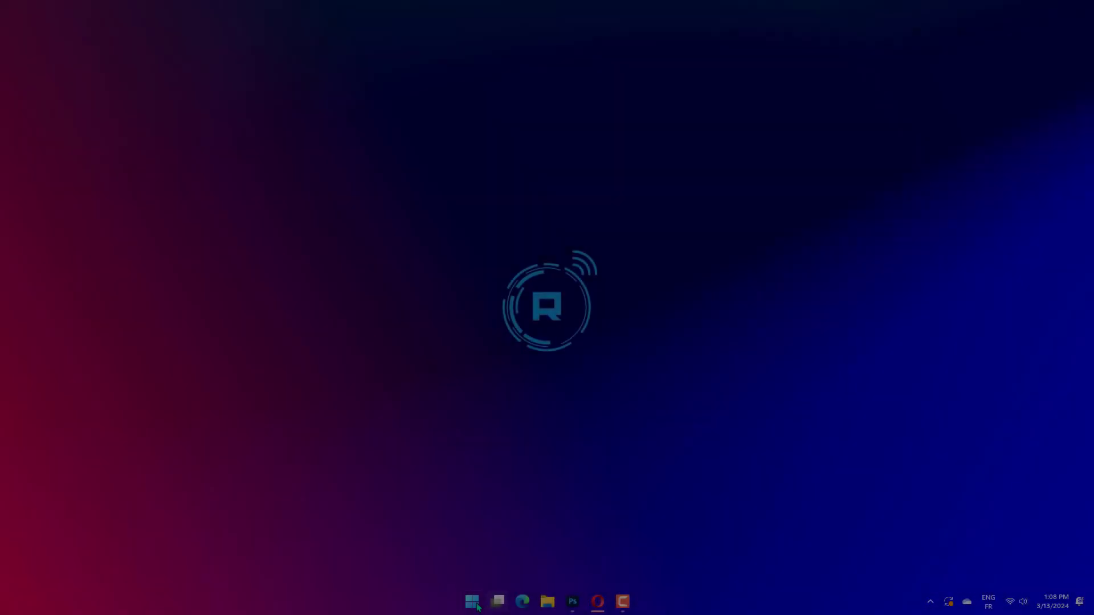
# Step: Run sfc /scannow in an elevated Command Prompt and close it after the pending-reboot result
pyautogui.write('cmd')
pyautogui.write('sfc /scannow')
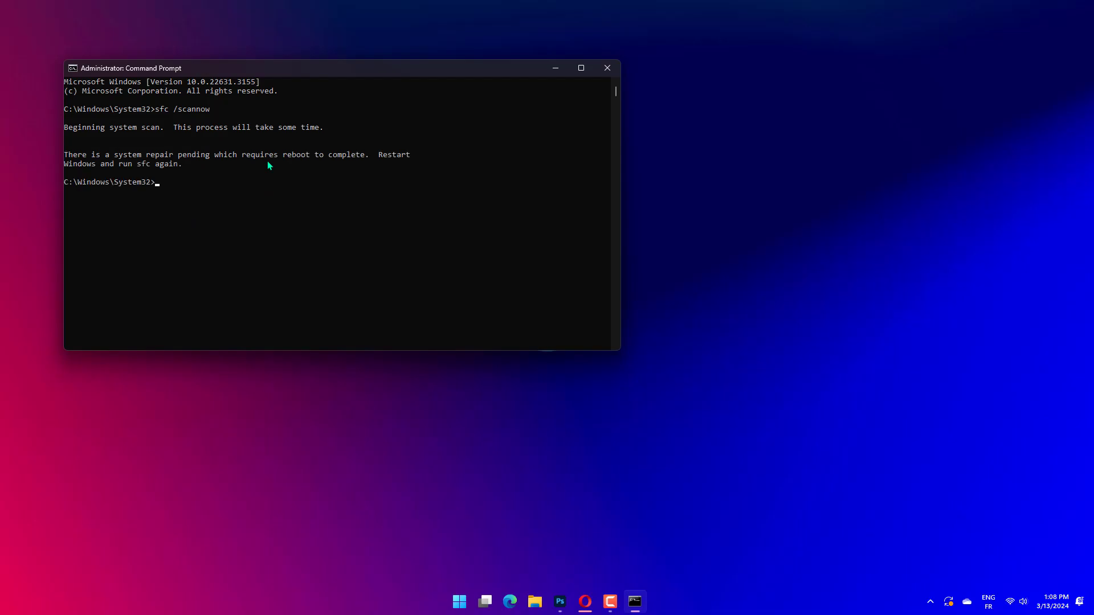
pyautogui.moveTo(534, 112)
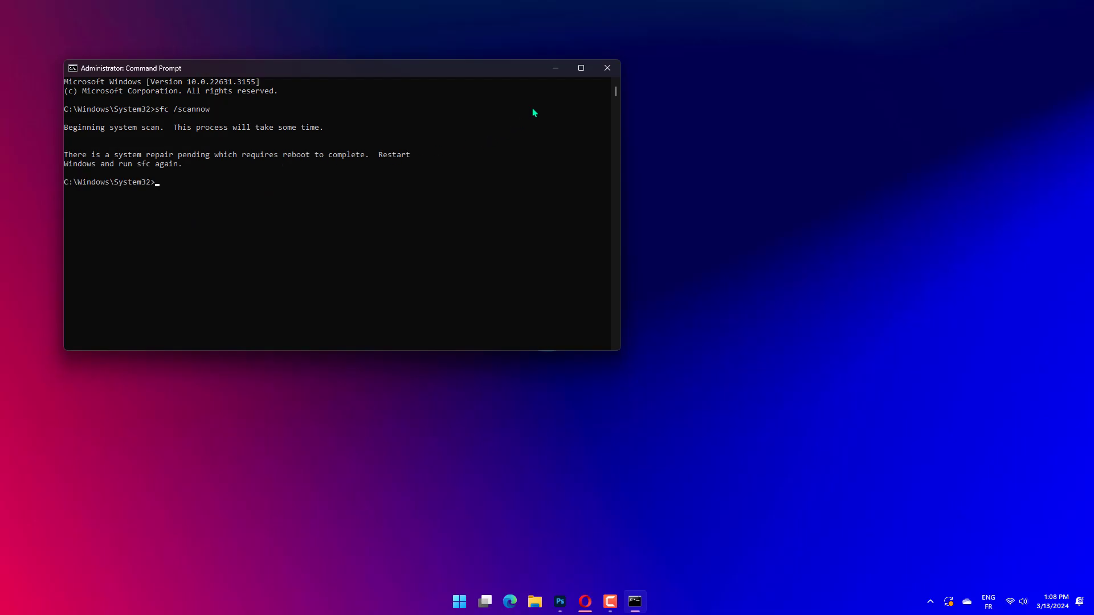
pyautogui.moveTo(606, 68)
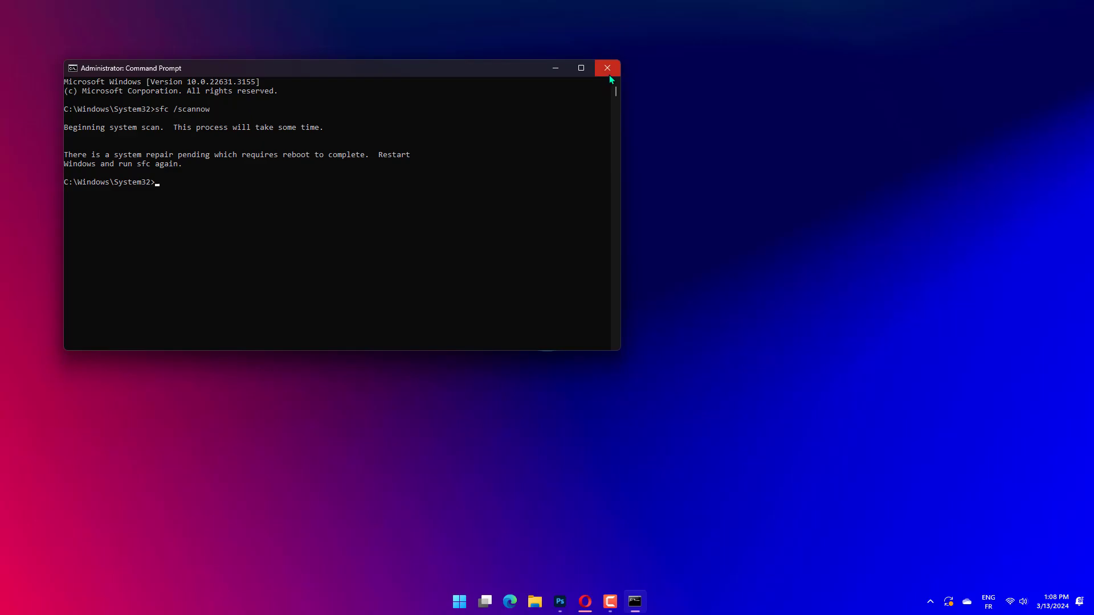
pyautogui.click(606, 67)
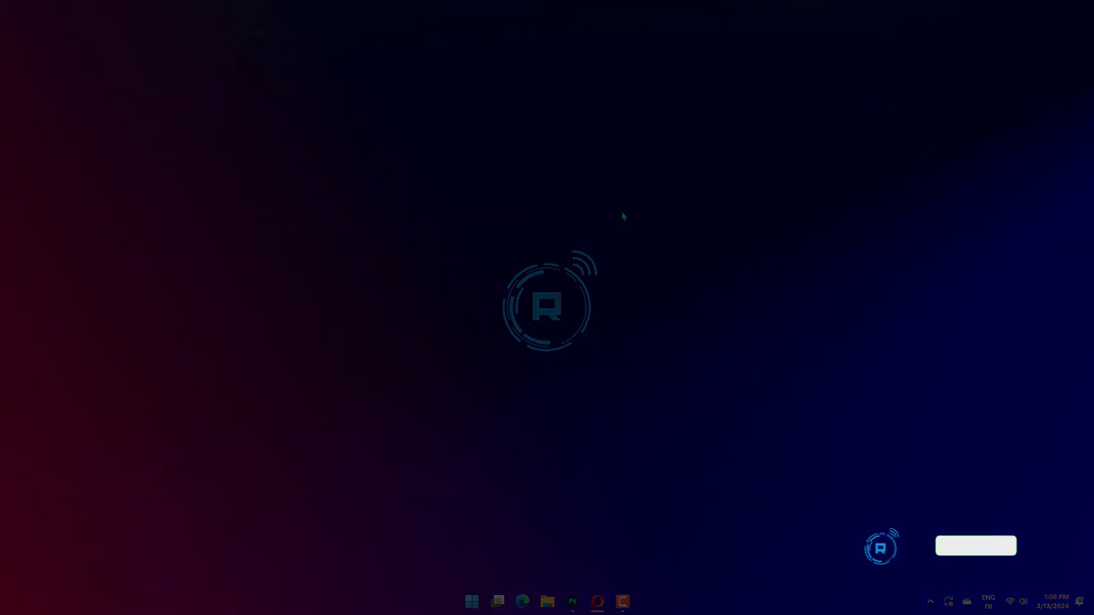
# Step: Show the Windows Update page with the 2024-03 cumulative update pending restart
pyautogui.click(633, 601)
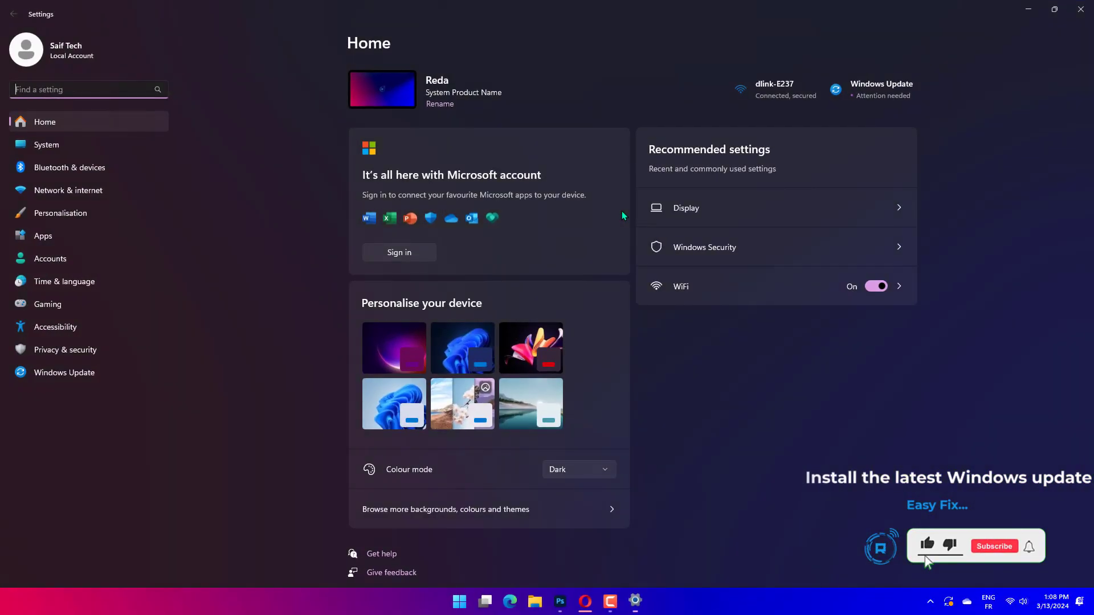
pyautogui.click(63, 373)
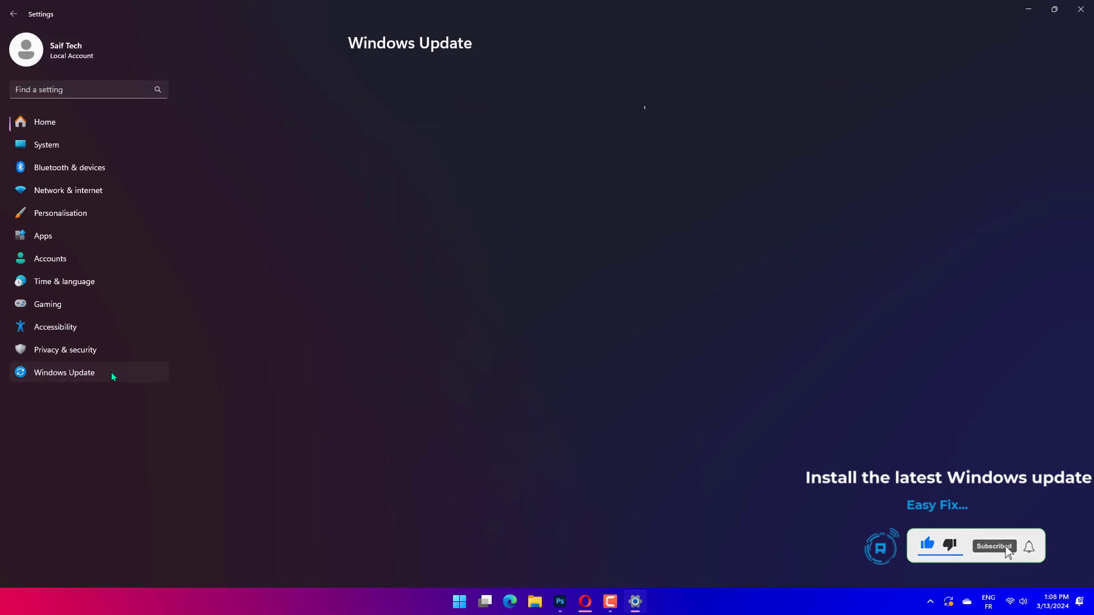
pyautogui.click(63, 372)
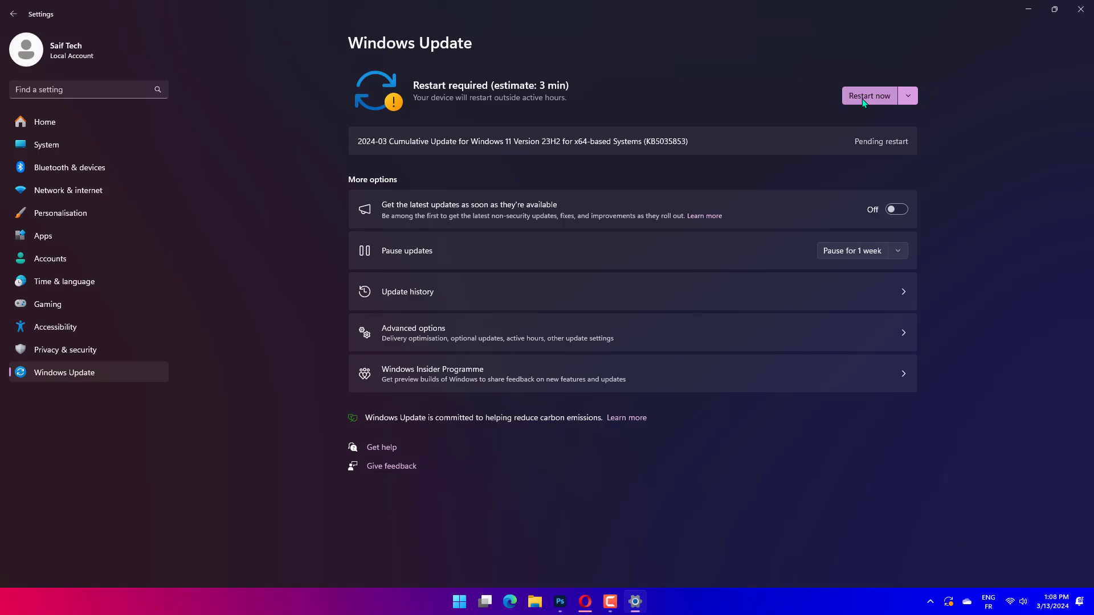
pyautogui.moveTo(876, 134)
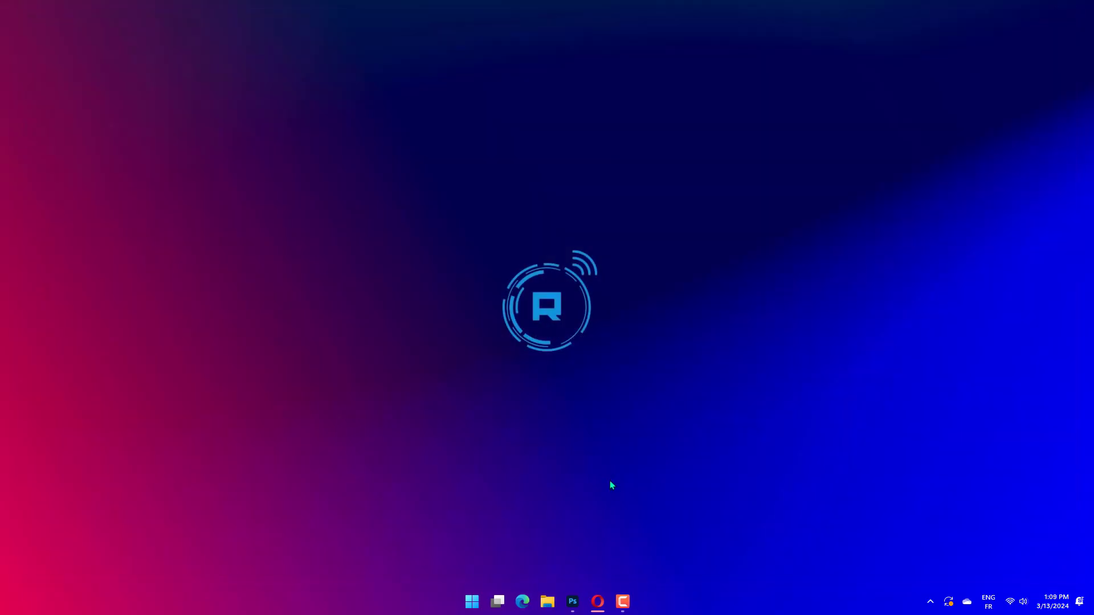
# Step: Relaunch Component Services by running dcomcnfg from the Run dialog
pyautogui.press('Win+r')
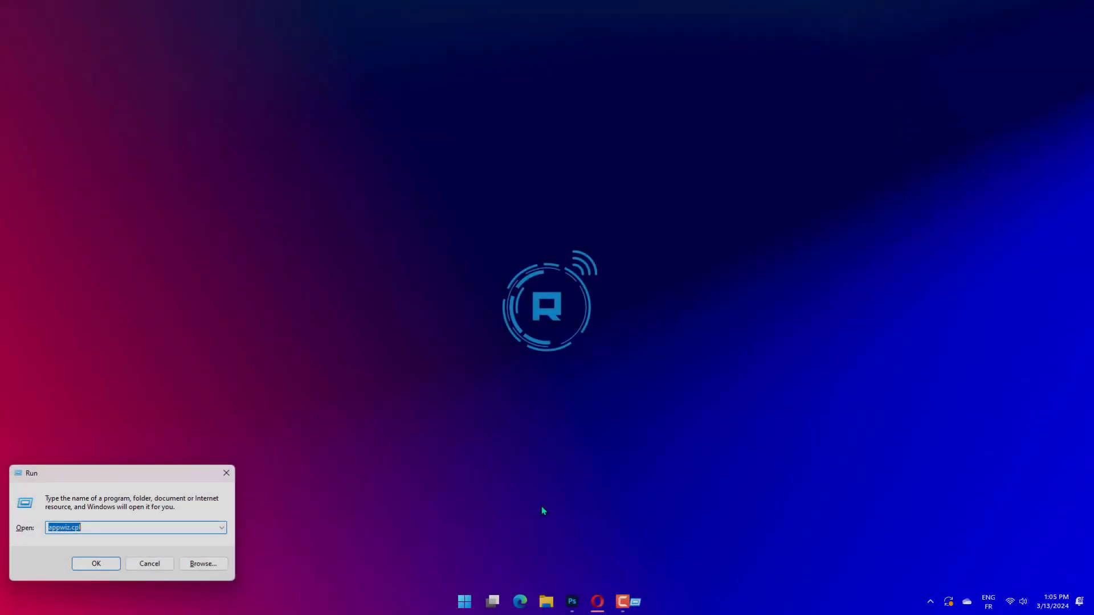
pyautogui.write('dcomcnfg')
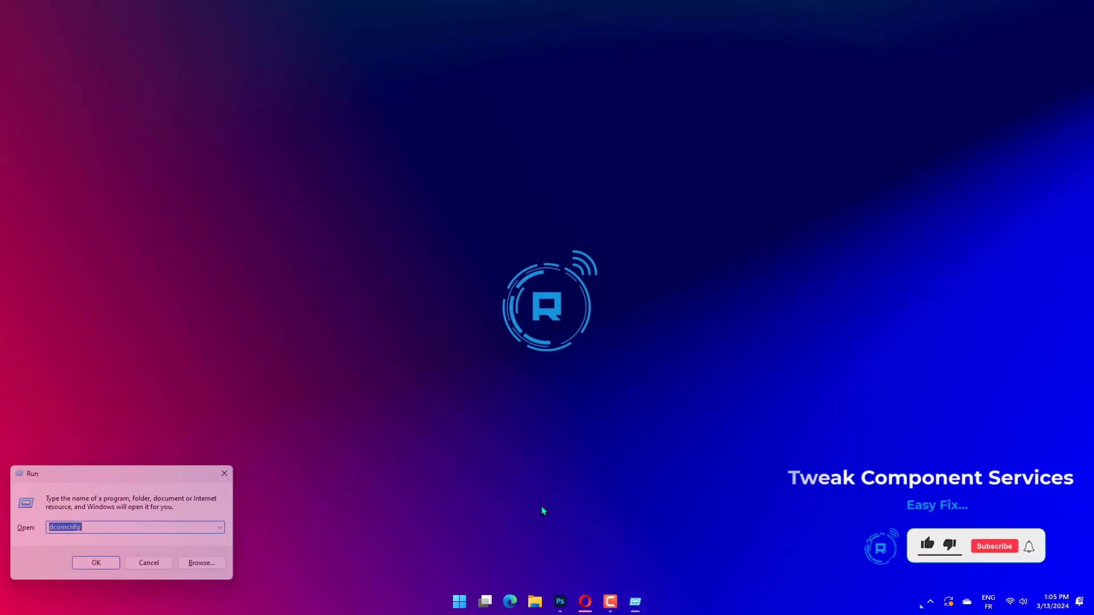
pyautogui.click(96, 563)
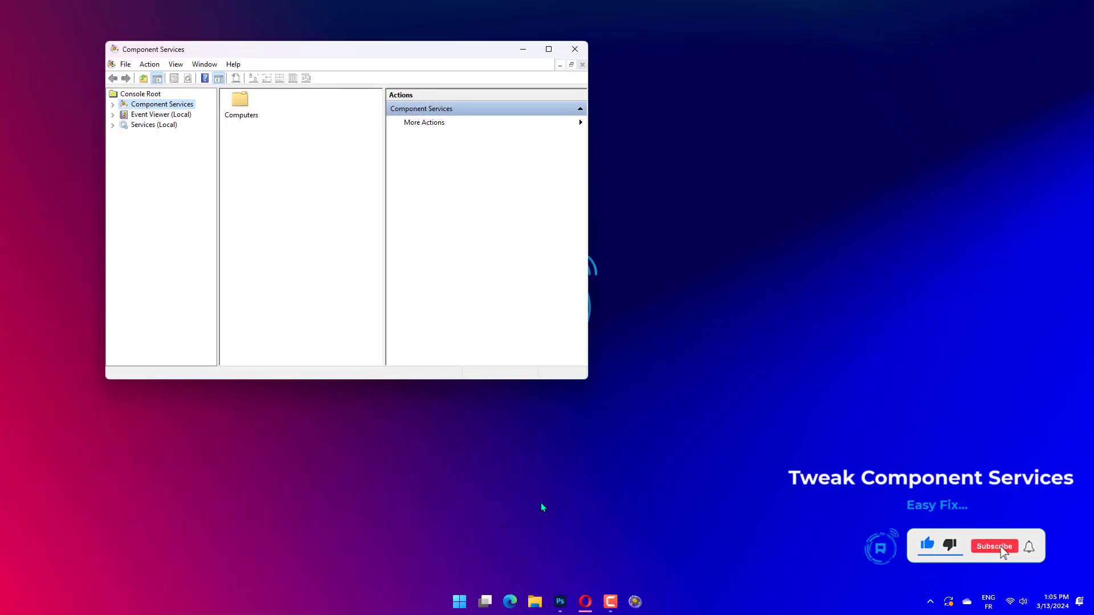
# Step: Open My Computer's Properties dialog from the Computers folder
pyautogui.click(240, 100)
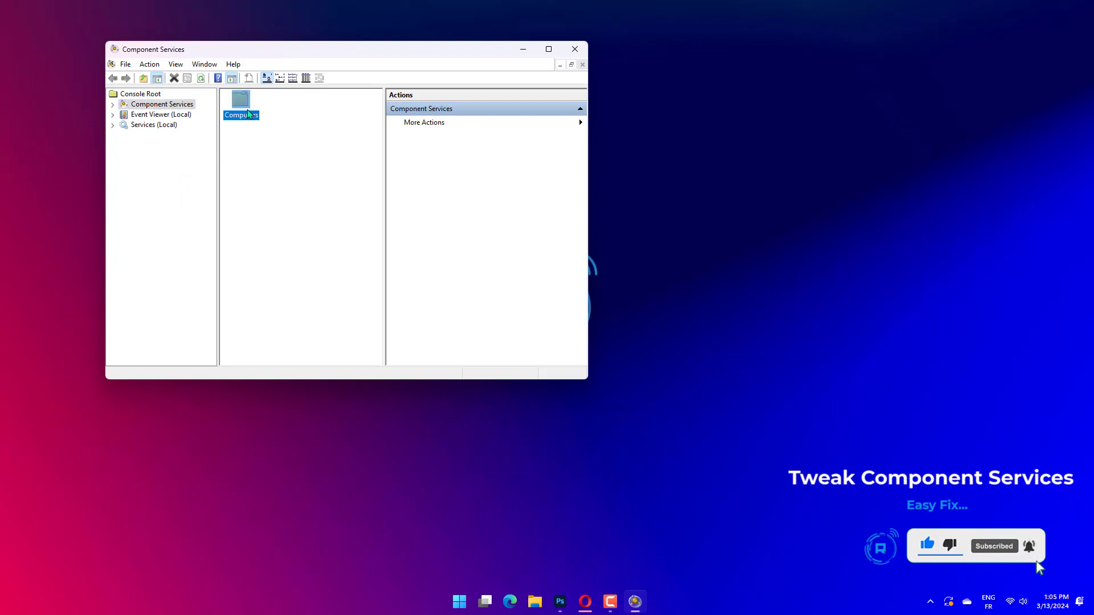
pyautogui.doubleClick(241, 109)
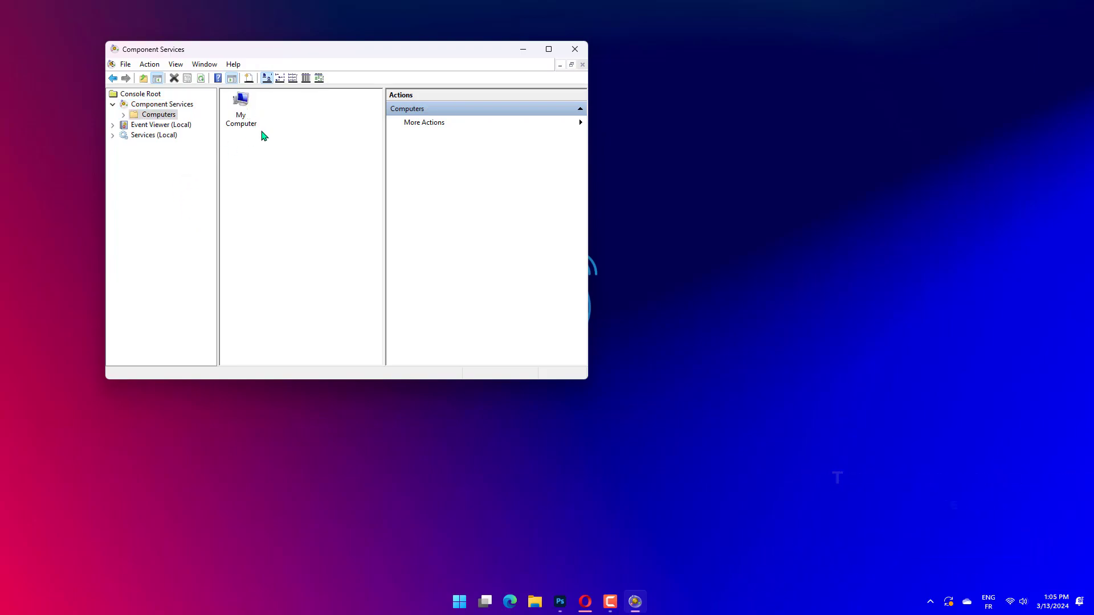
pyautogui.rightClick(240, 115)
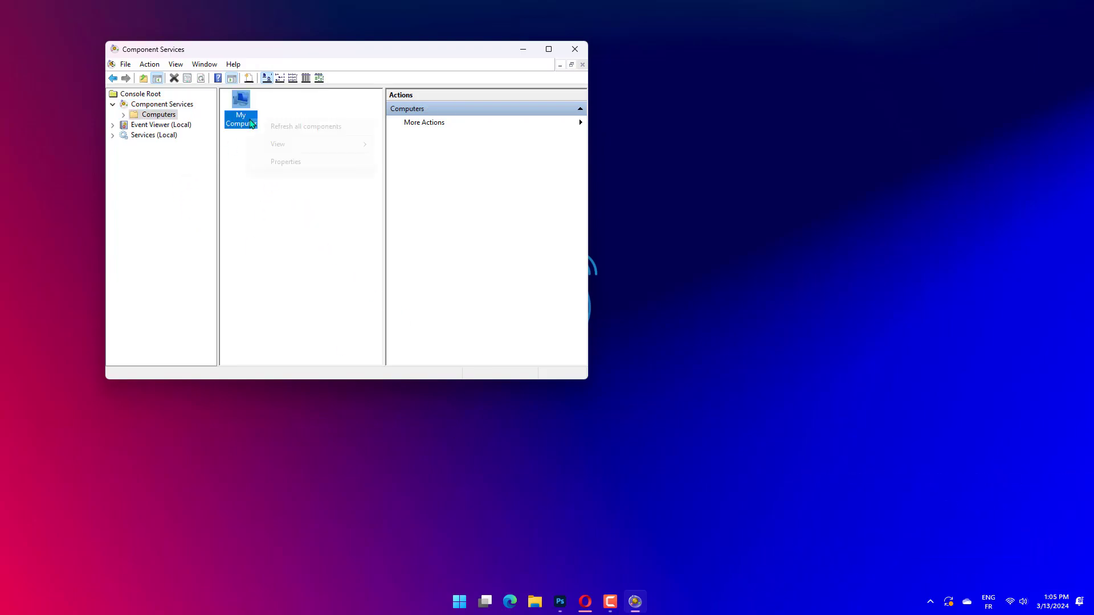
pyautogui.click(285, 161)
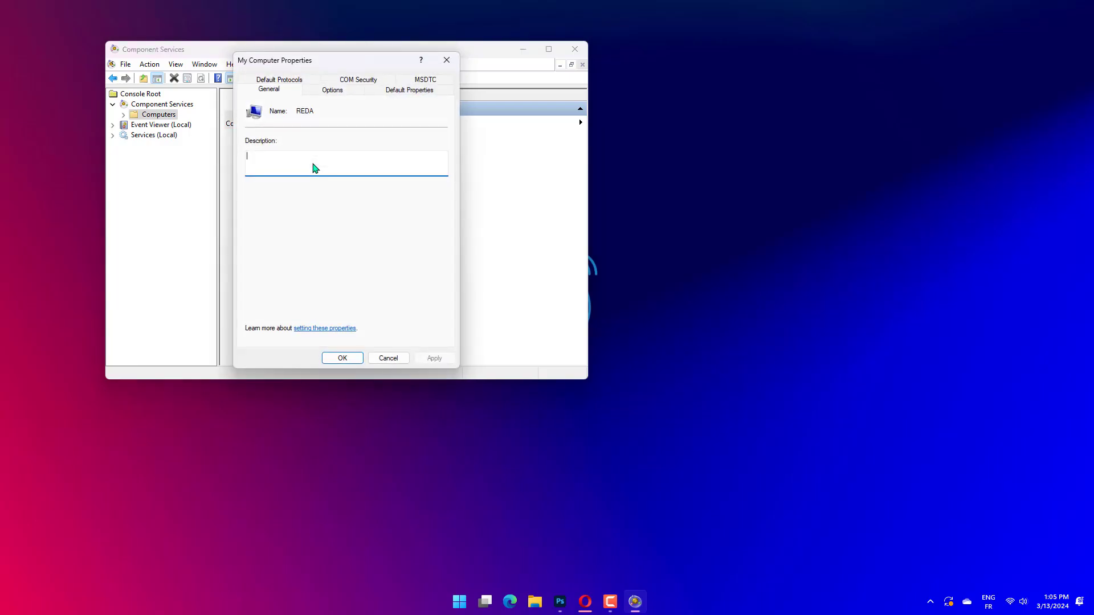
pyautogui.moveTo(432, 204)
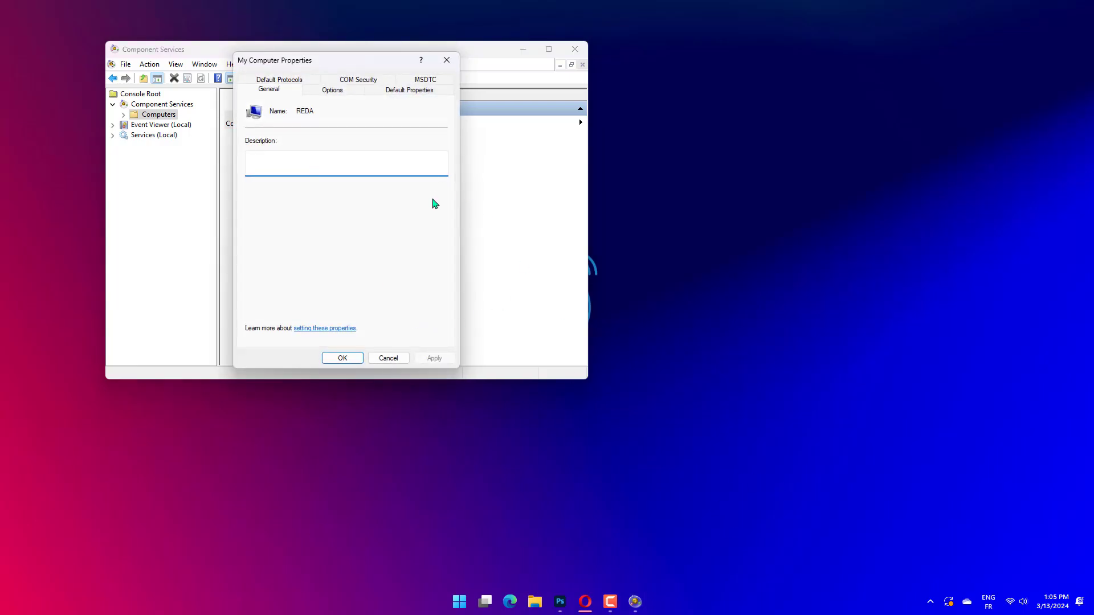
# Step: Show the COM Security default Access Permissions for SELF, SYSTEM and Administrators
pyautogui.click(358, 79)
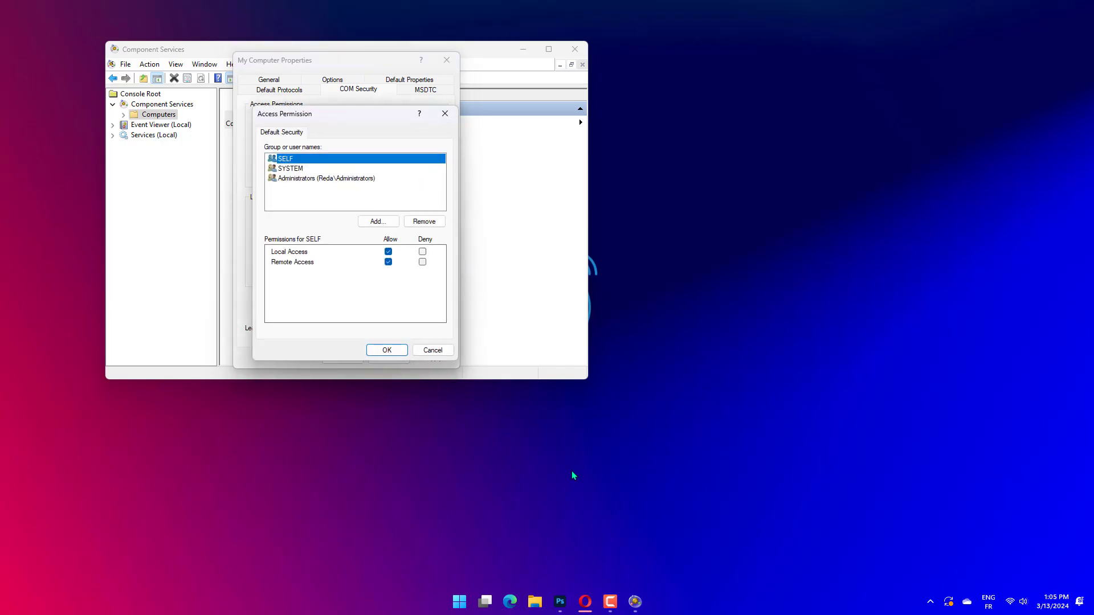
pyautogui.moveTo(386, 350)
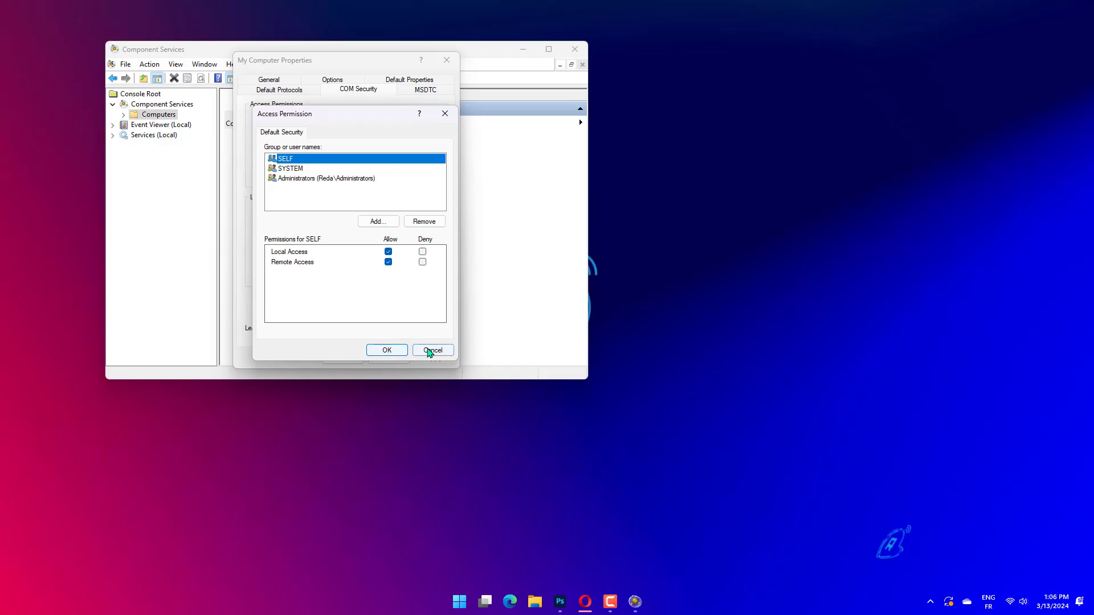
# Step: Launch Services from Start search and scroll to the Function Discovery entries
pyautogui.click(472, 602)
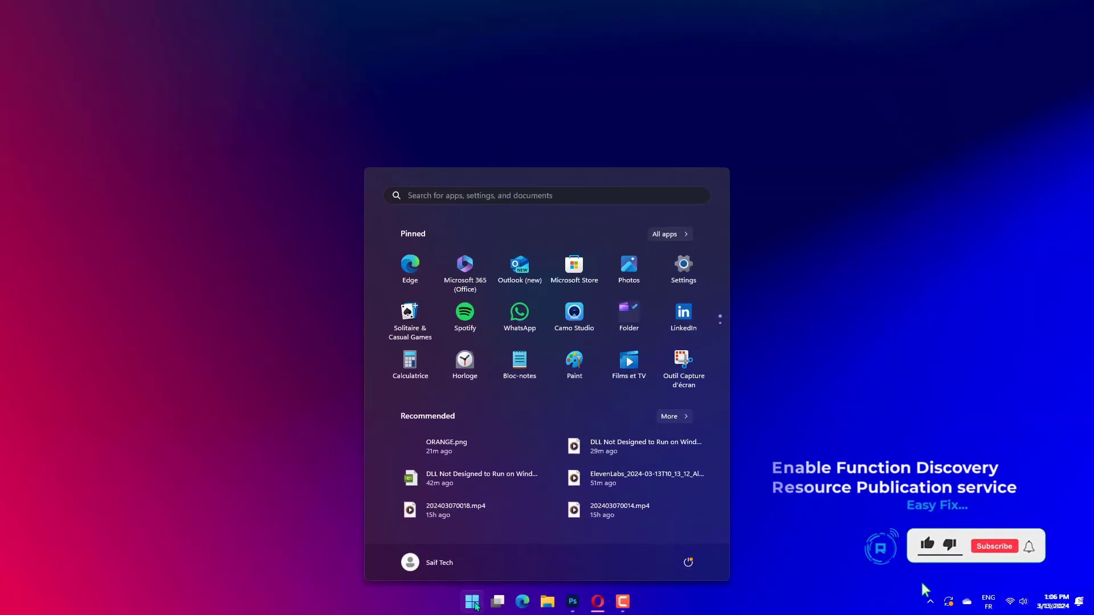
pyautogui.write('services')
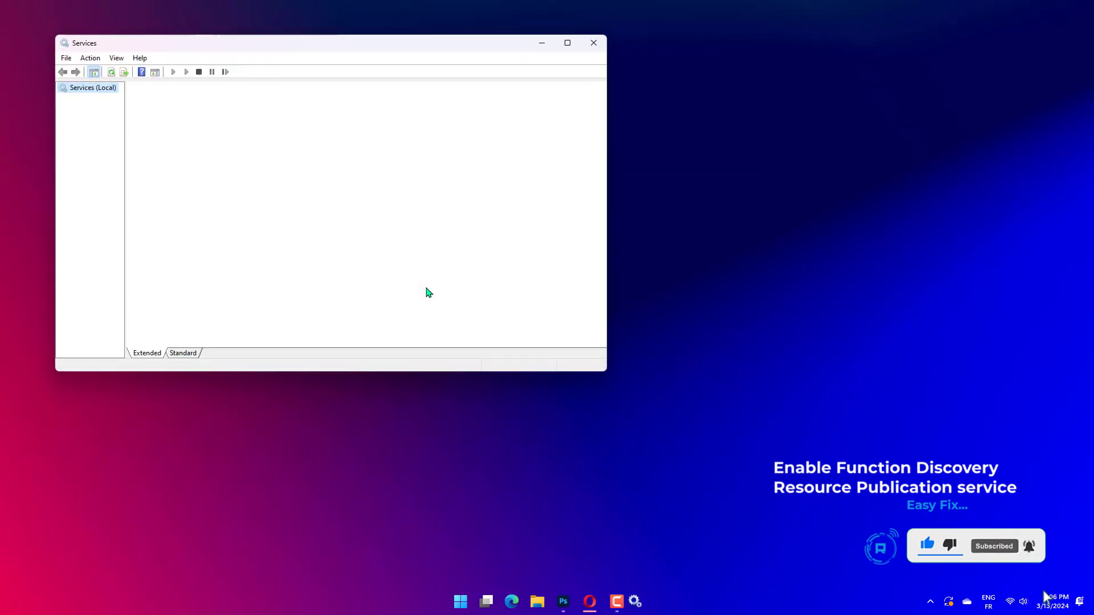
pyautogui.click(91, 87)
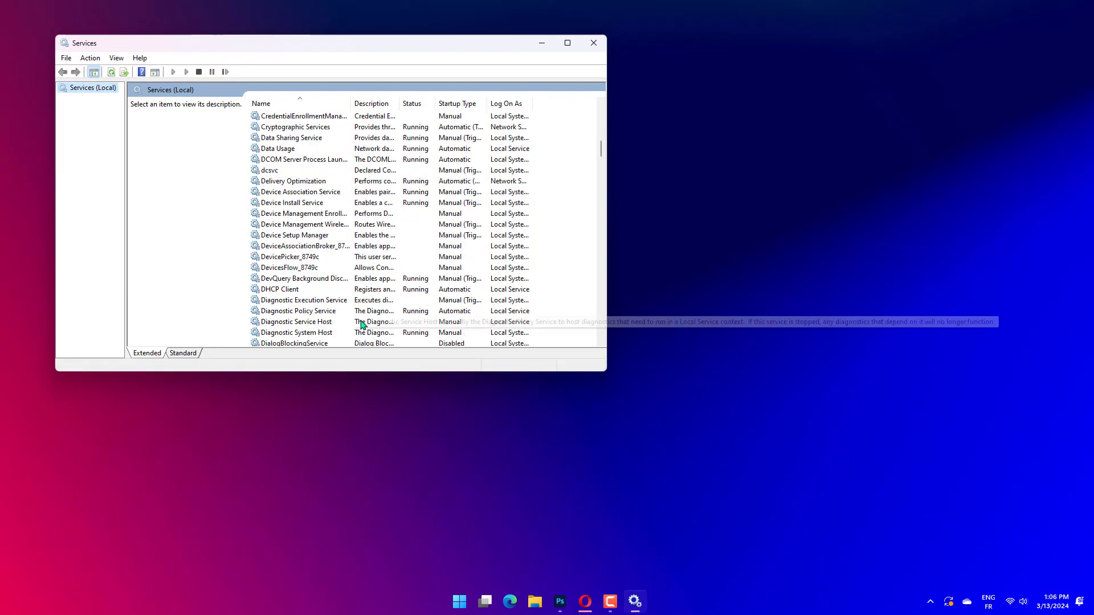
pyautogui.scroll(-3)
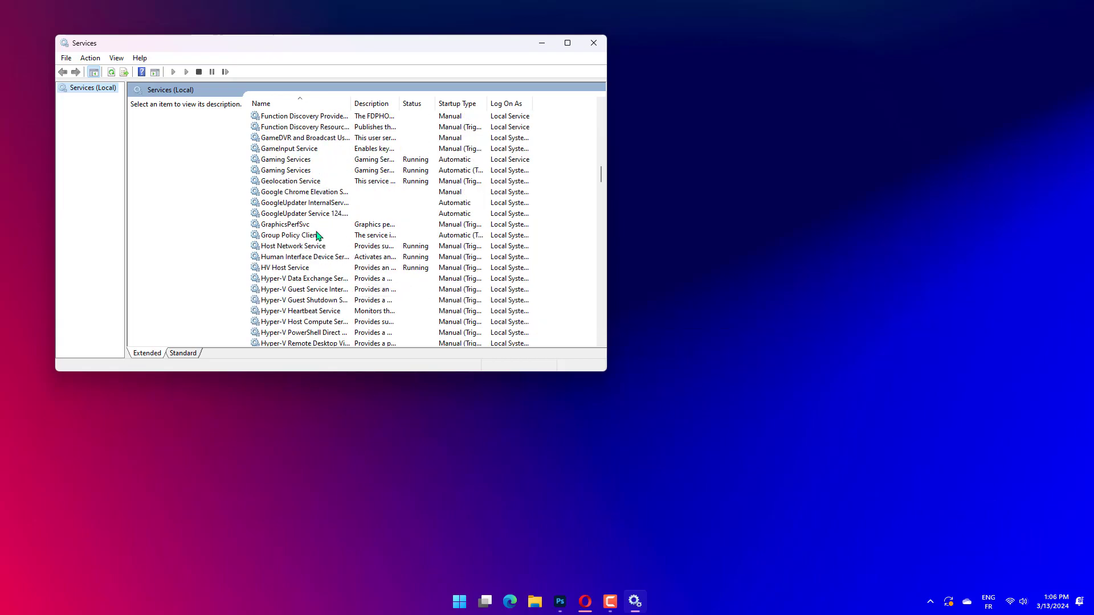
pyautogui.scroll(3)
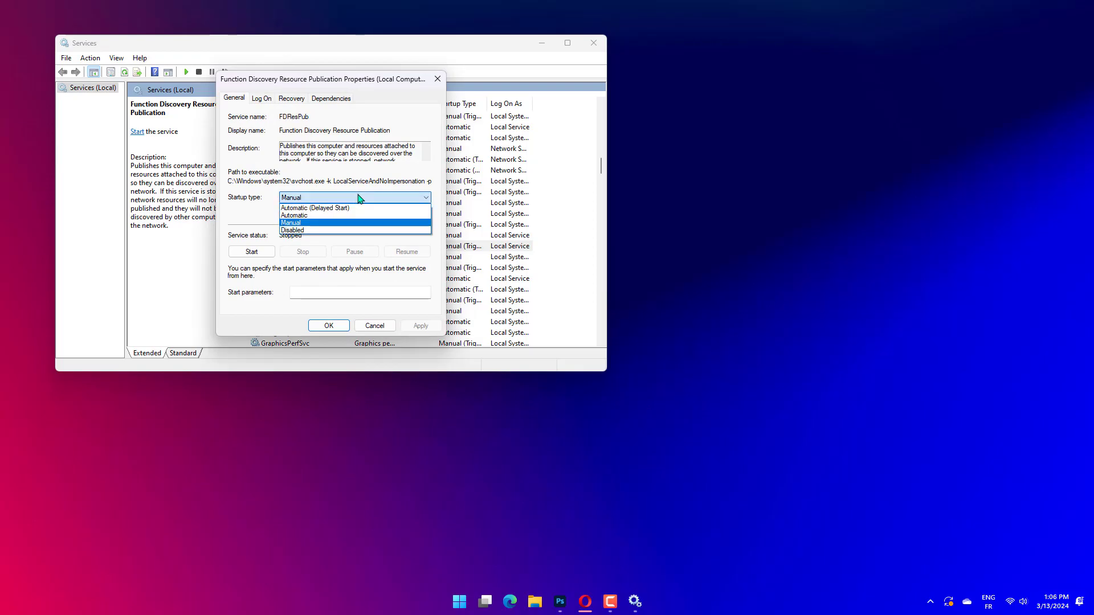
# Step: Set Function Discovery Resource Publication's startup type to Manual and confirm with OK
pyautogui.click(290, 222)
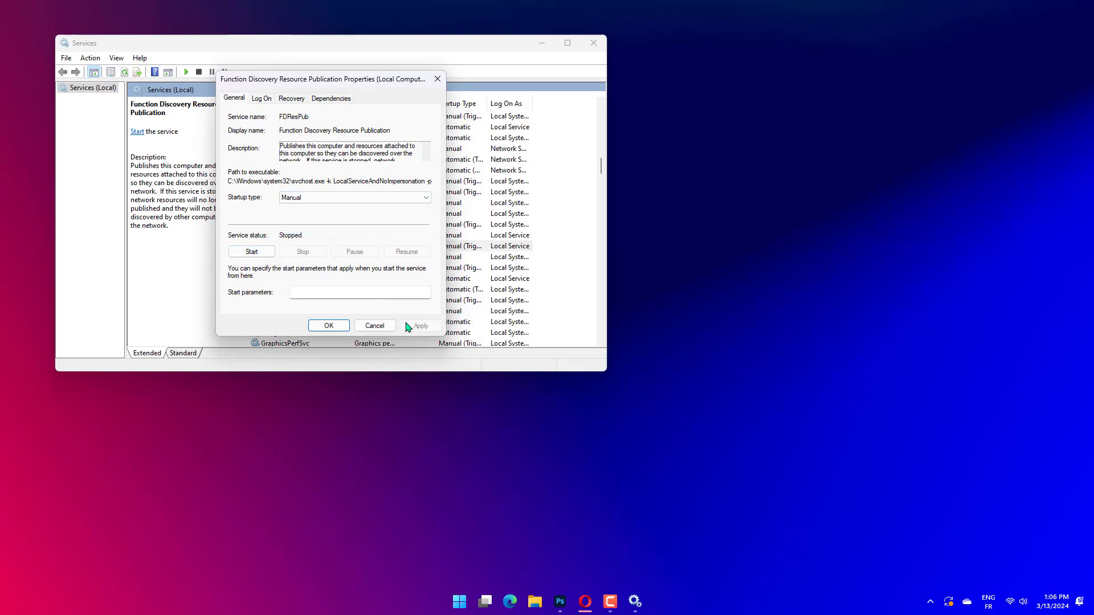
pyautogui.click(373, 326)
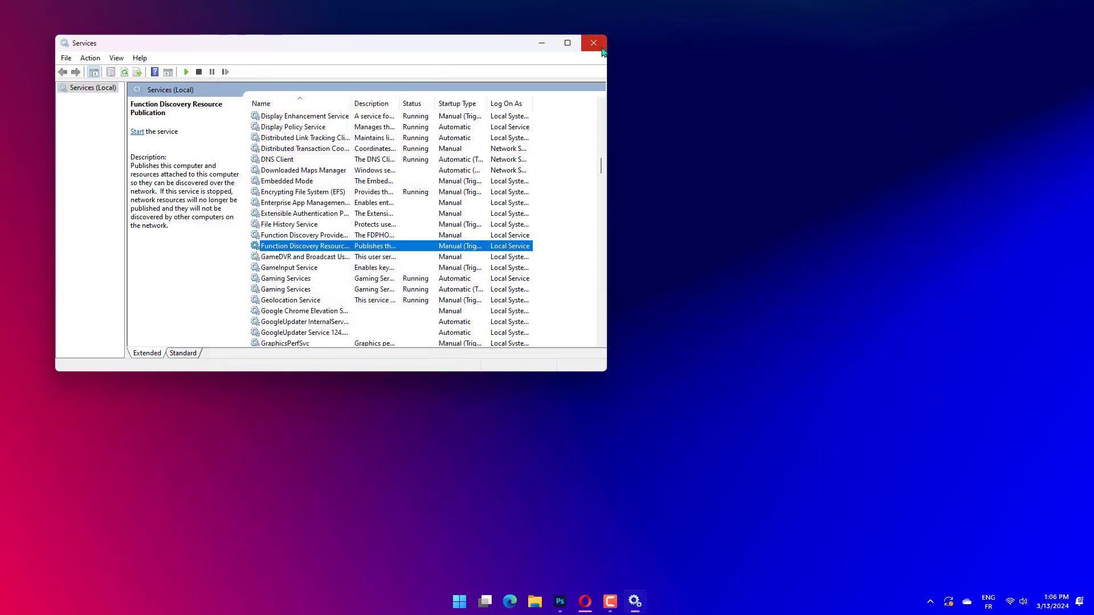